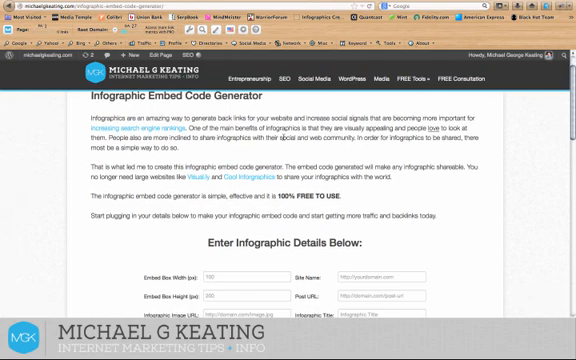
pyautogui.scroll(-3)
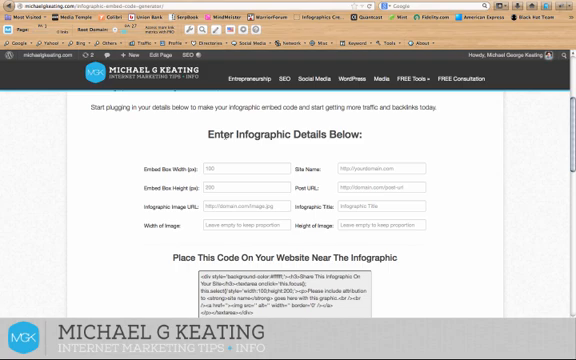
pyautogui.scroll(-3)
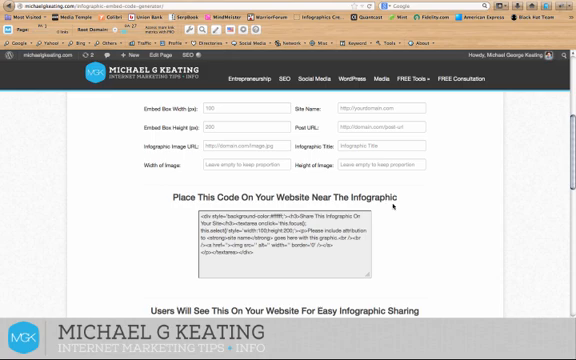
pyautogui.scroll(-3)
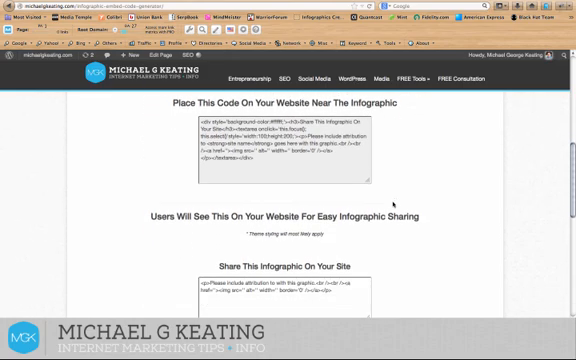
pyautogui.scroll(-3)
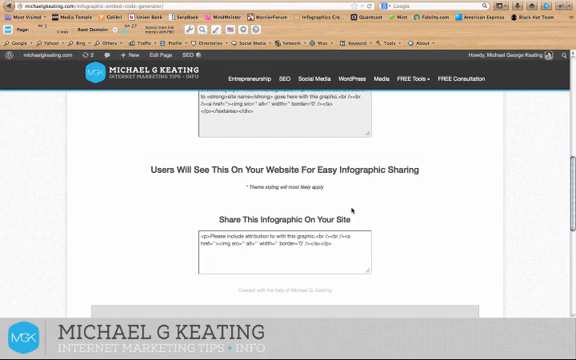
pyautogui.scroll(-3)
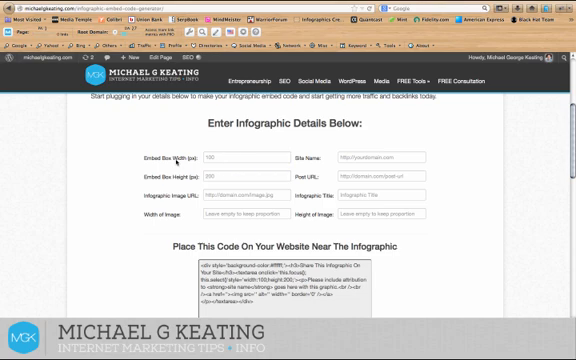
pyautogui.scroll(-3)
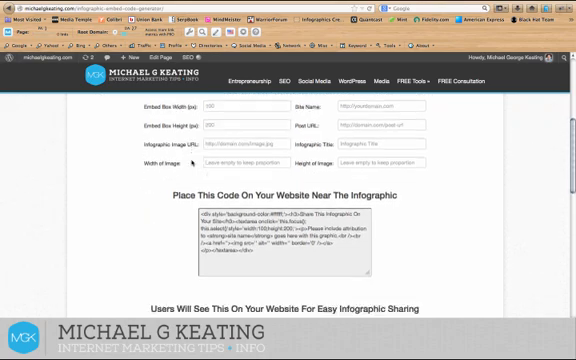
pyautogui.scroll(-3)
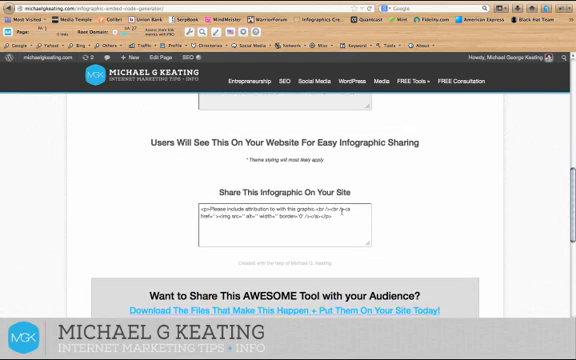
pyautogui.scroll(3)
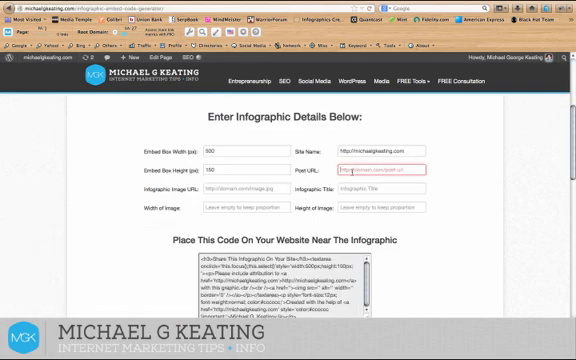
pyautogui.write('in-audience-of-a-networking-addict!')
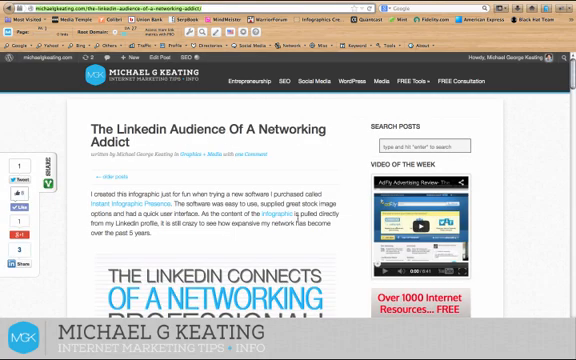
pyautogui.scroll(-3)
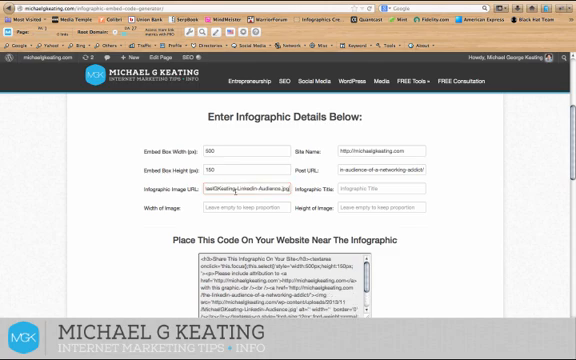
pyautogui.scroll(-3)
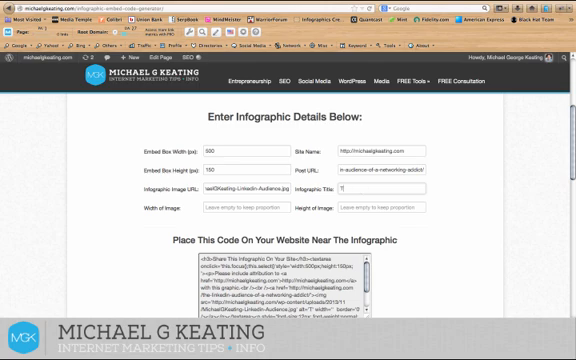
pyautogui.write('The LinkedIn')
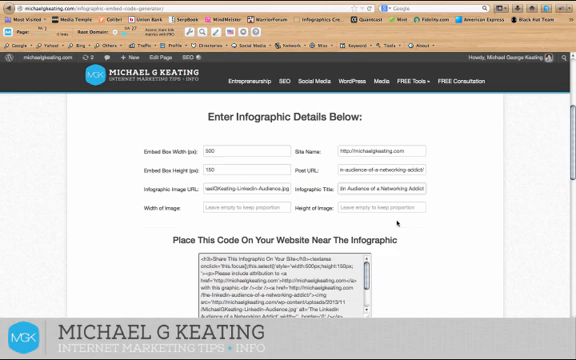
pyautogui.scroll(-3)
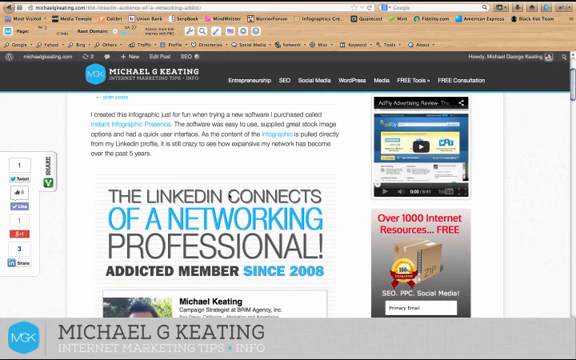
pyautogui.scroll(-3)
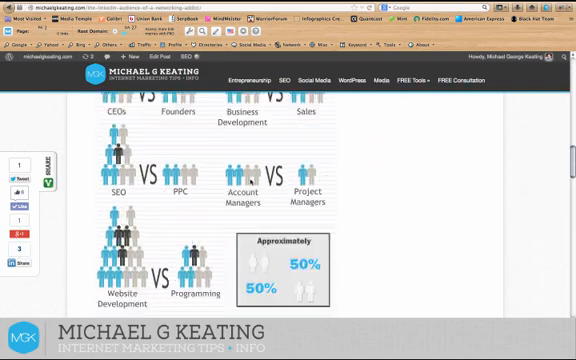
pyautogui.scroll(-3)
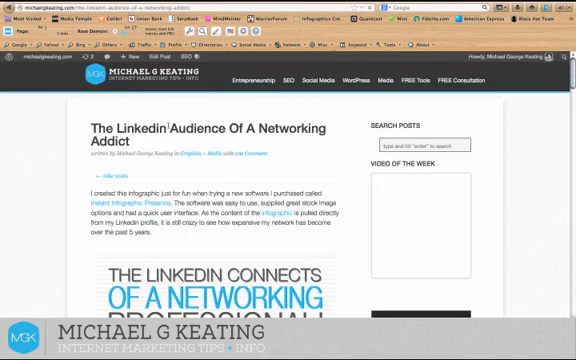
pyautogui.scroll(-3)
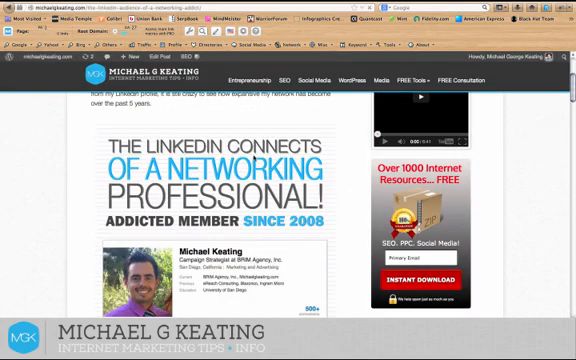
pyautogui.scroll(-3)
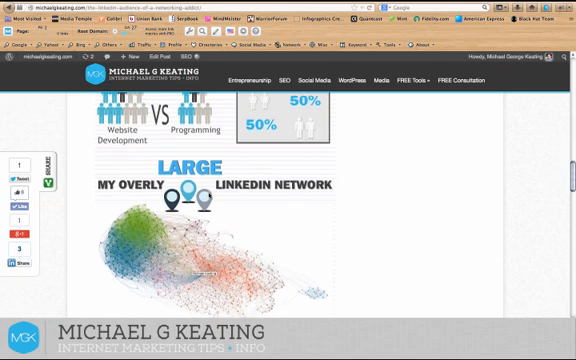
pyautogui.scroll(-3)
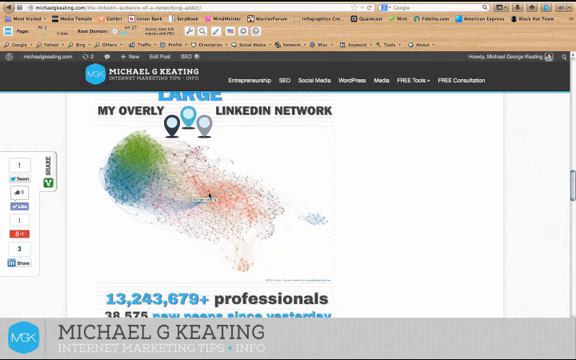
pyautogui.scroll(-3)
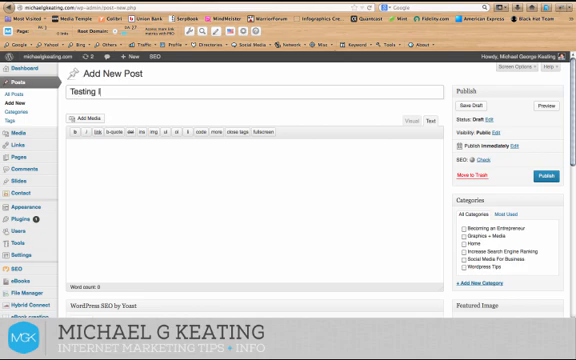
pyautogui.write('Infographic')
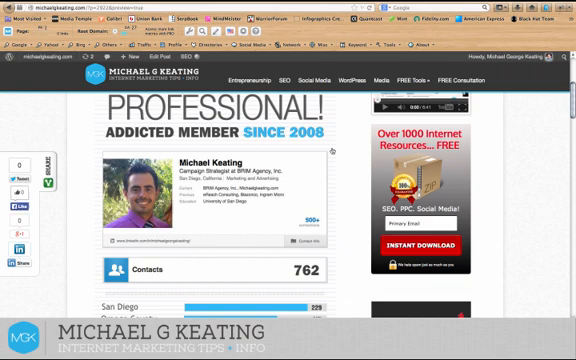
pyautogui.scroll(-3)
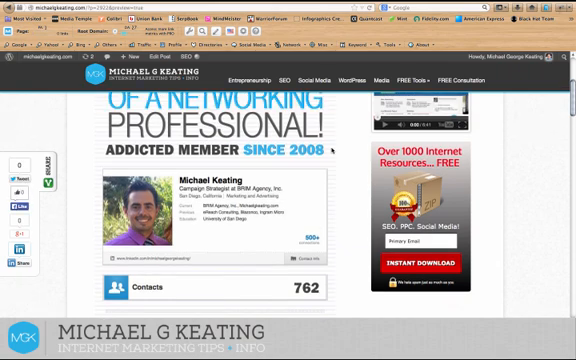
pyautogui.scroll(3)
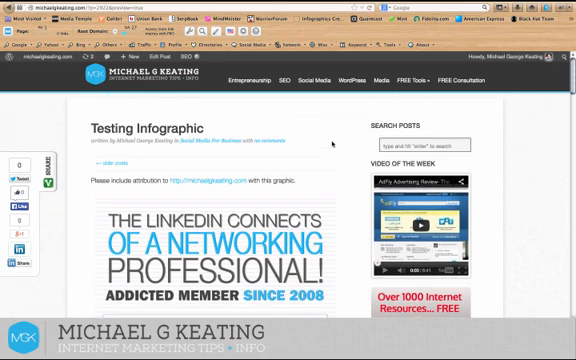
pyautogui.scroll(-3)
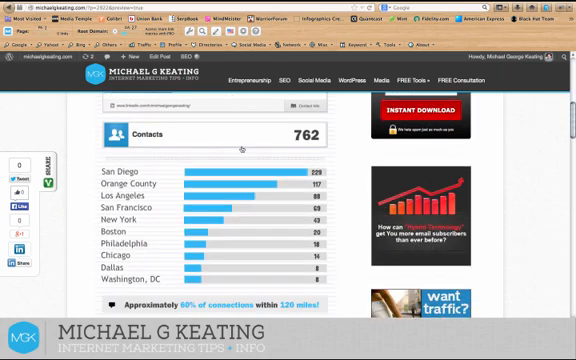
pyautogui.scroll(-3)
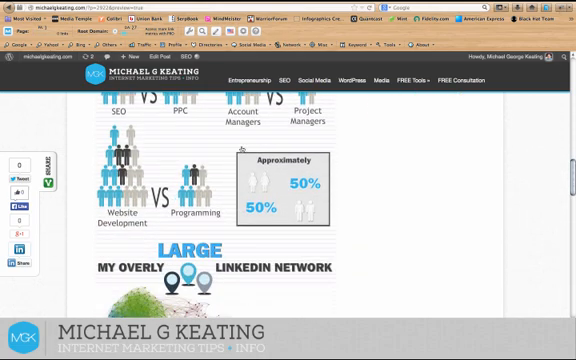
pyautogui.scroll(-3)
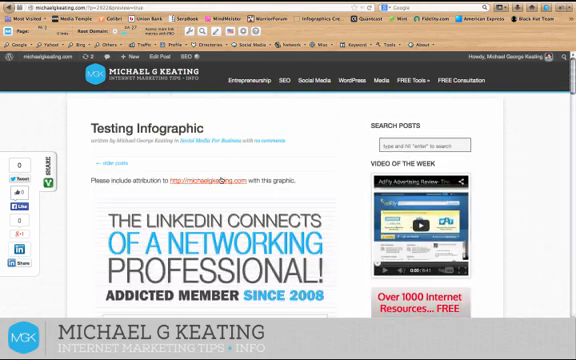
pyautogui.scroll(-3)
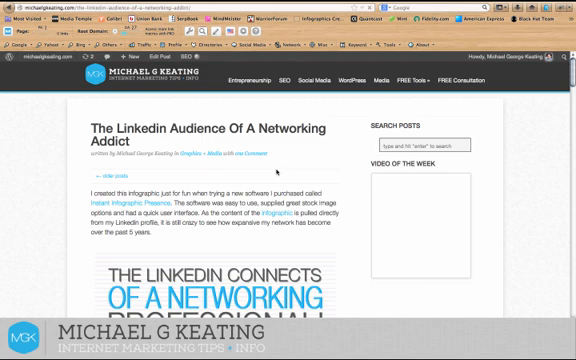
pyautogui.scroll(-3)
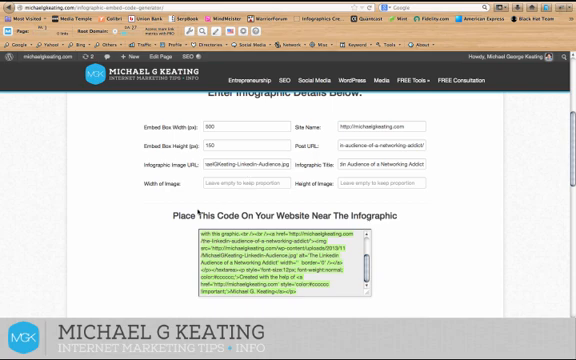
pyautogui.scroll(-3)
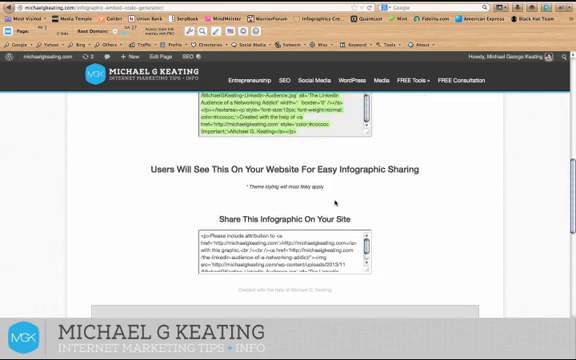